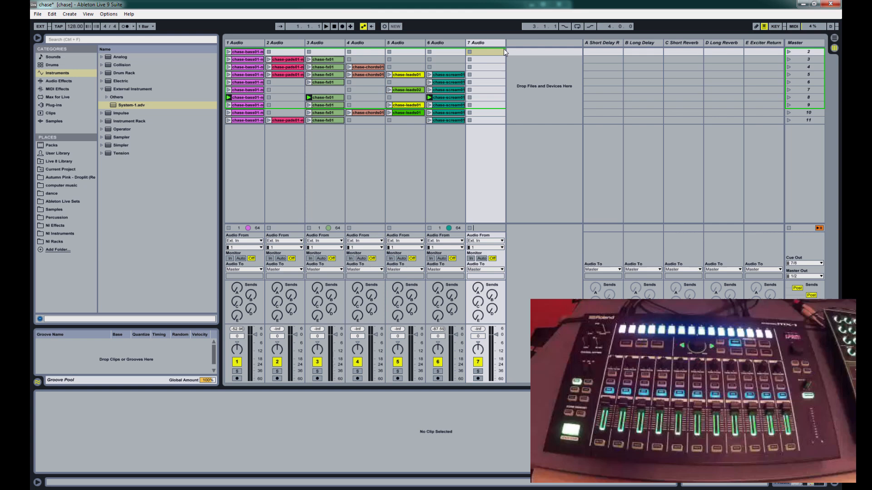
Name track 7 'USB 1', take its audio from inputs 9/10 and route it to Ext. Out
{"action": "left_click", "coordinate": [484, 43]}
{"action": "type", "text": "# T"}
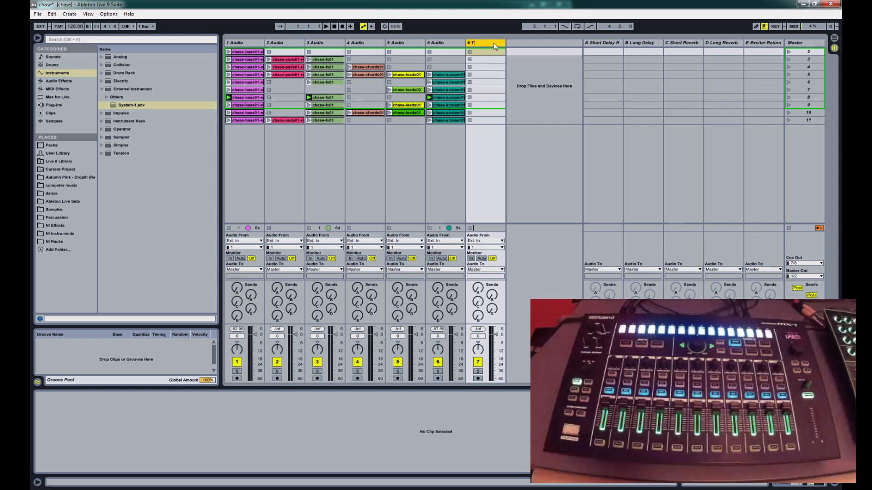
{"action": "type", "text": "USB 1"}
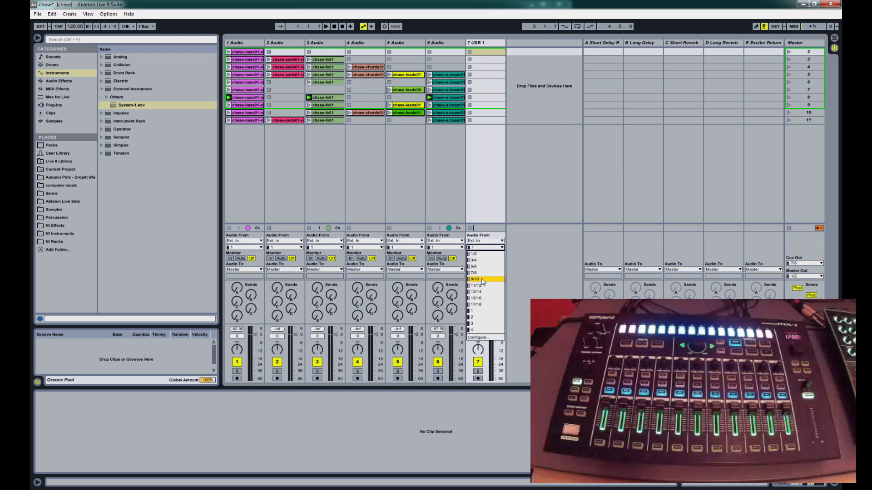
{"action": "left_click", "coordinate": [484, 269]}
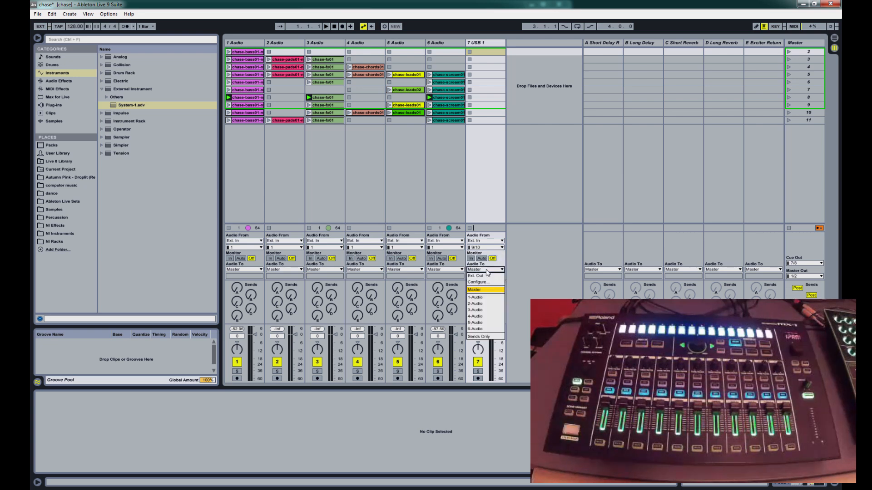
{"action": "left_click", "coordinate": [477, 276]}
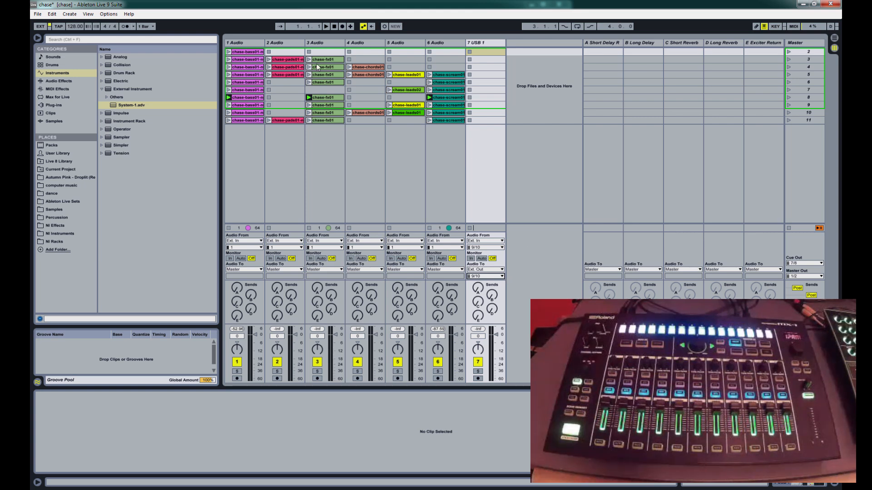
{"action": "left_click", "coordinate": [108, 14]}
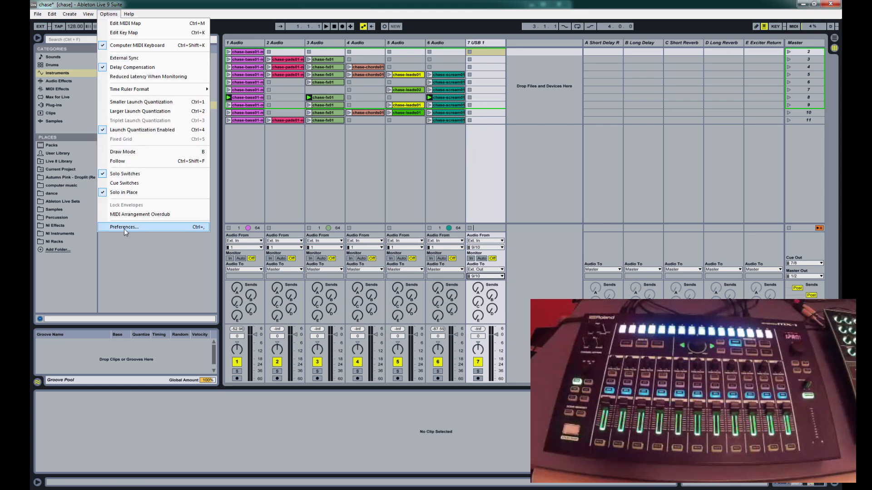
{"action": "left_click", "coordinate": [122, 227]}
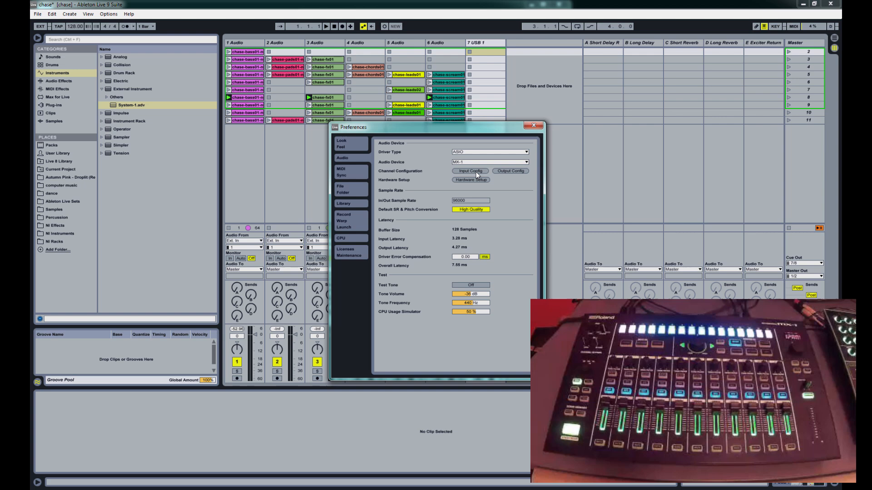
{"action": "left_click", "coordinate": [469, 170]}
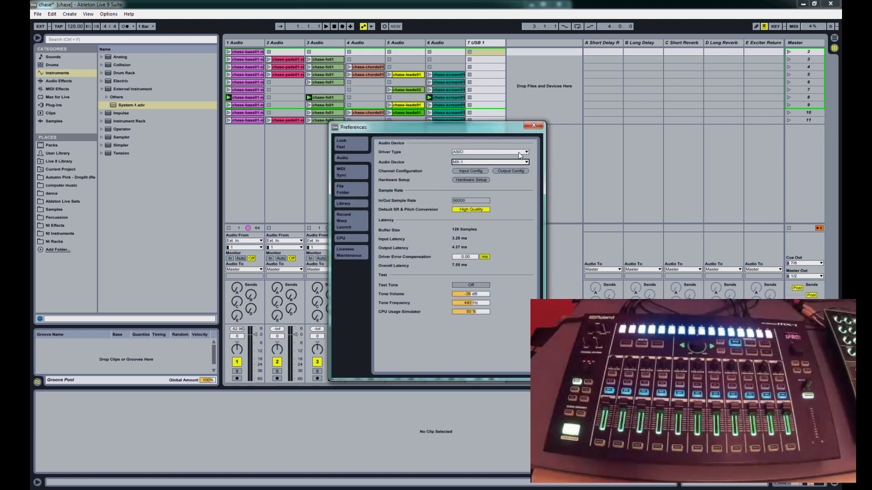
{"action": "left_click", "coordinate": [510, 171]}
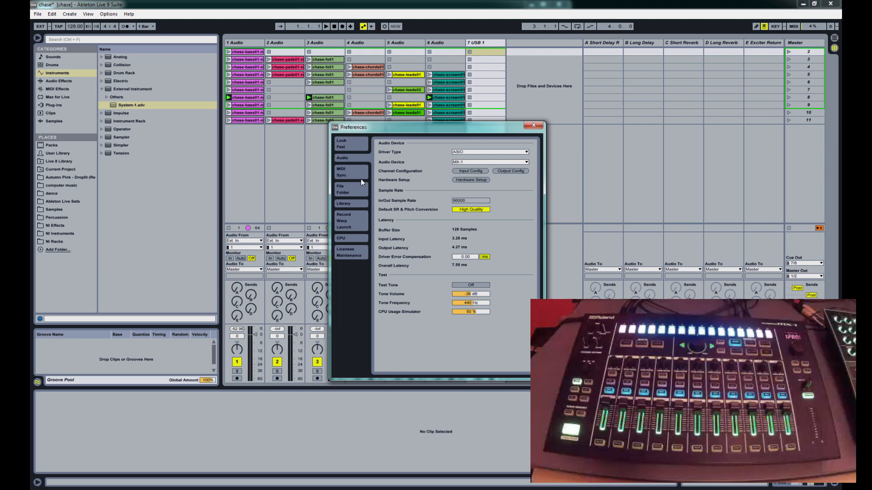
{"action": "left_click", "coordinate": [341, 172]}
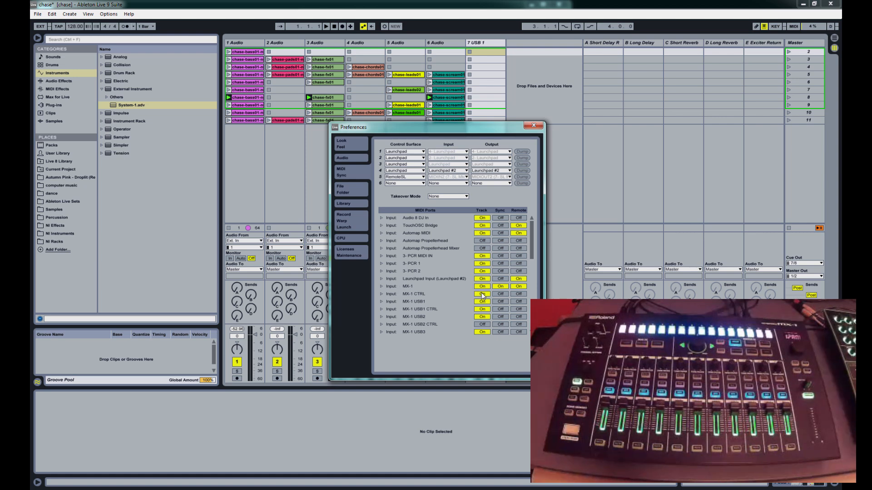
{"action": "scroll", "scroll_direction": "down", "scroll_amount": 3}
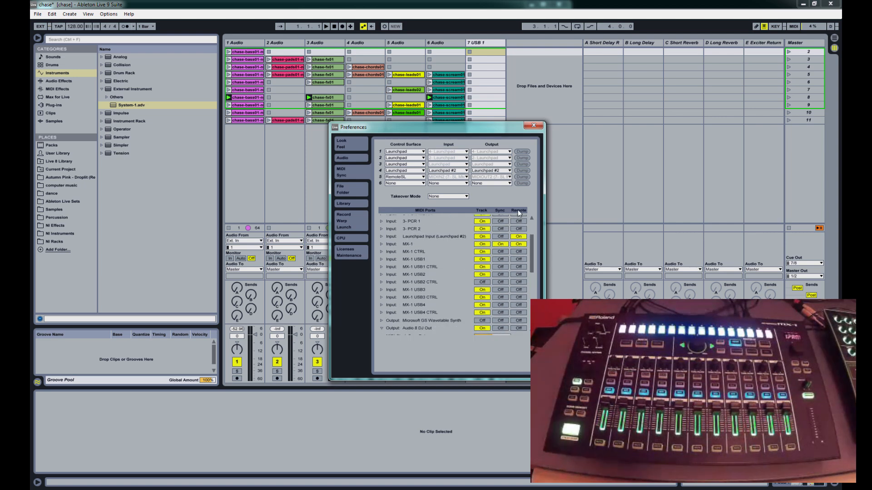
{"action": "left_click", "coordinate": [534, 125]}
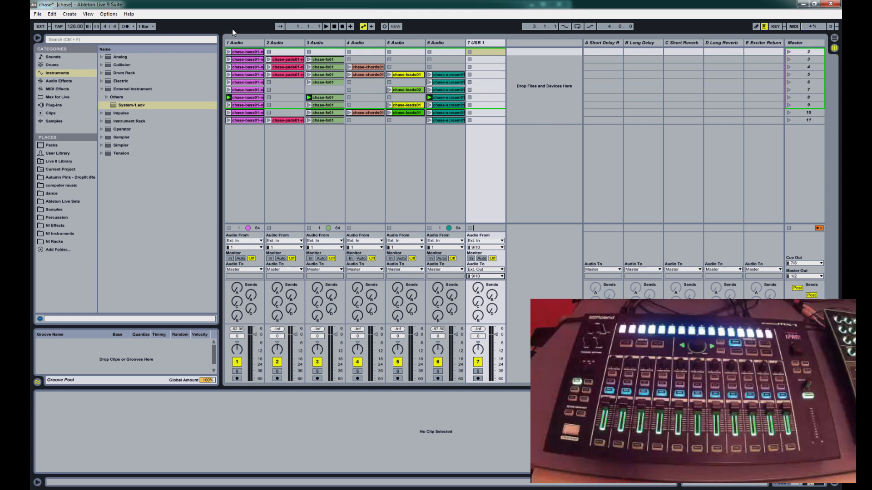
Start playback of the set from the transport
{"action": "left_click", "coordinate": [39, 26]}
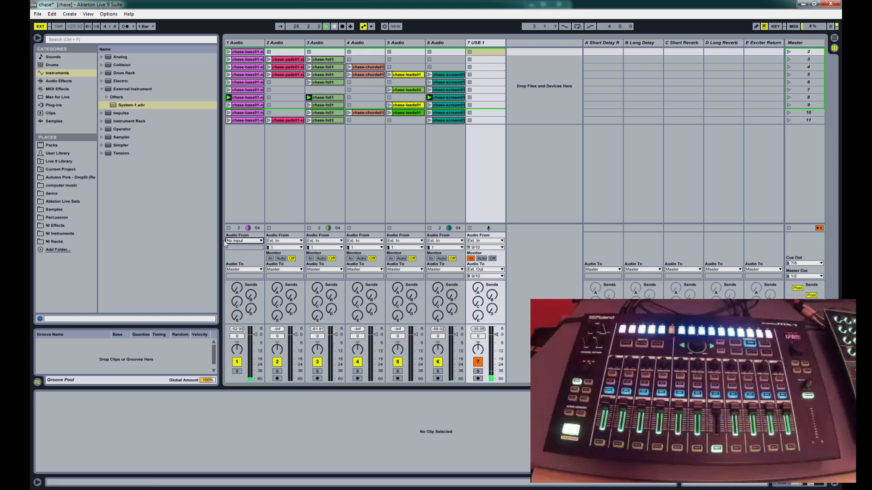
Route track 1's audio to Ext. Out on output channel 1
{"action": "left_click", "coordinate": [243, 269]}
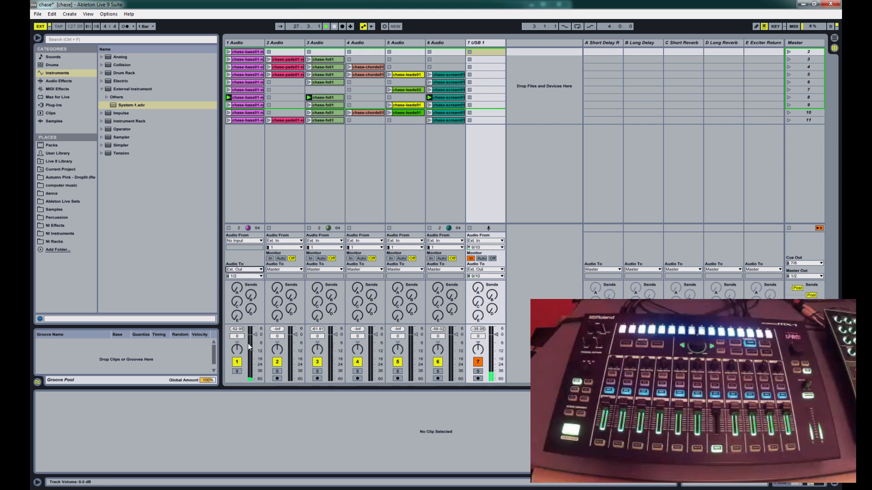
{"action": "left_click", "coordinate": [244, 276]}
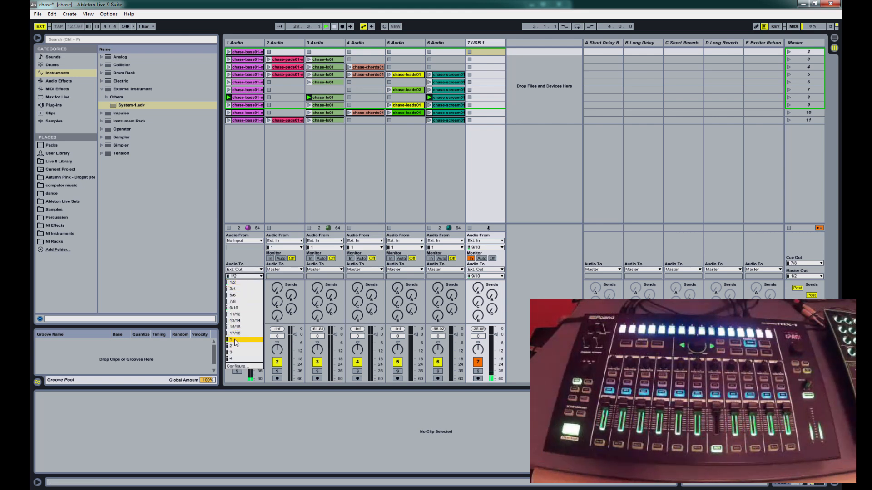
{"action": "left_click", "coordinate": [234, 339]}
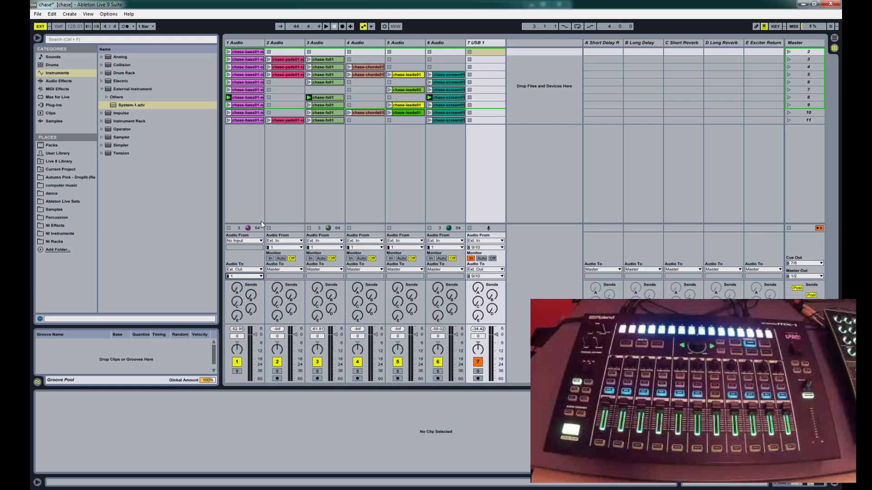
Give track 2 No Input and route its audio to Ext. Out channels 5/6
{"action": "left_click", "coordinate": [283, 43]}
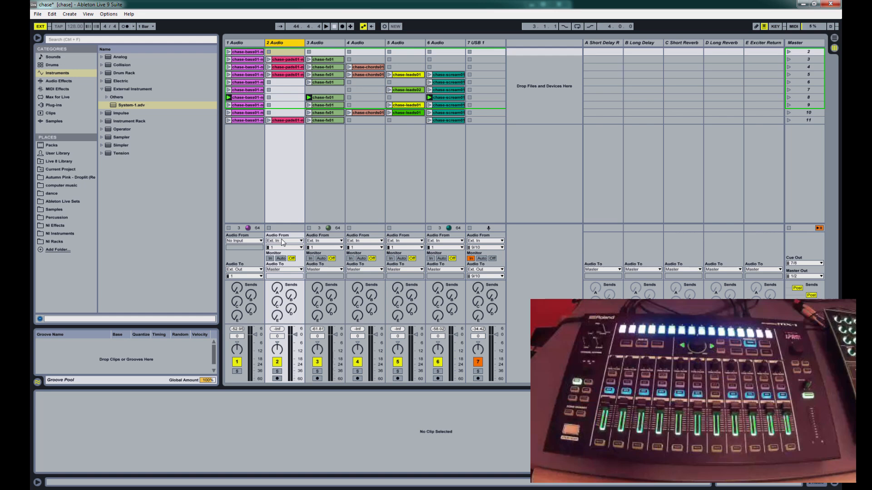
{"action": "left_click", "coordinate": [284, 241]}
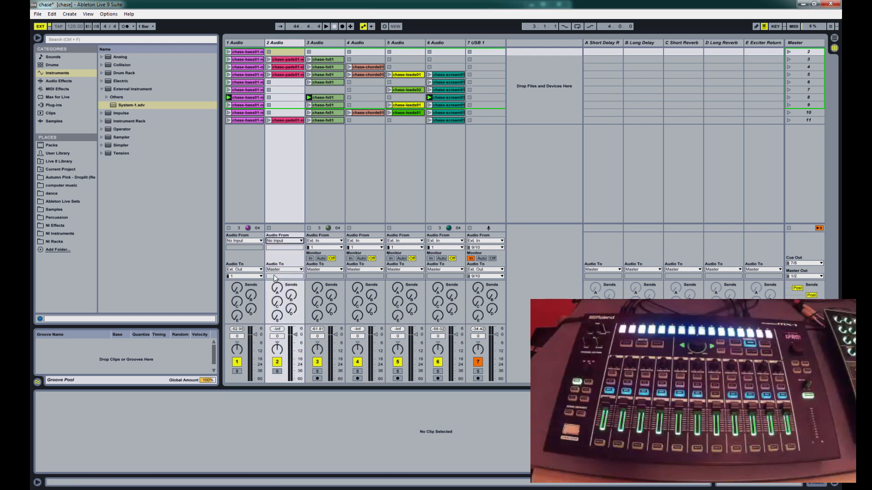
{"action": "left_click", "coordinate": [283, 270]}
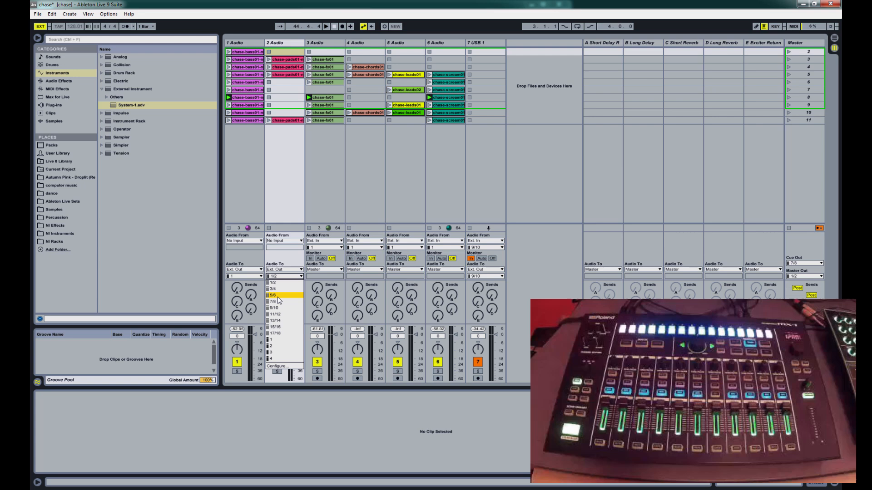
{"action": "left_click", "coordinate": [279, 294]}
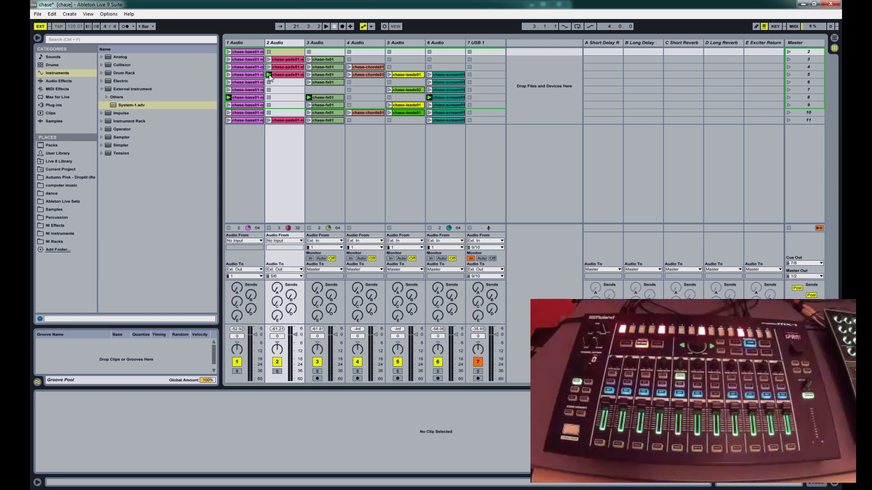
Create MIDI track 8 taking MIDI from MX-1 USB2 on all channels
{"action": "left_click", "coordinate": [285, 42]}
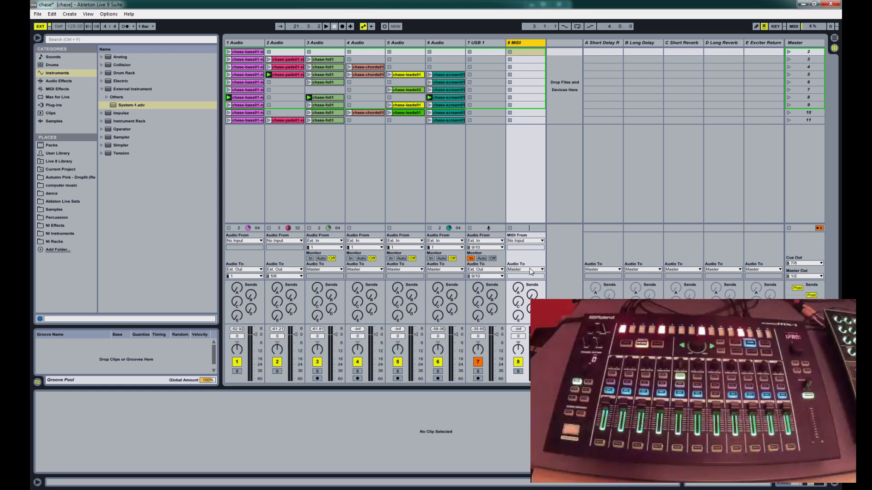
{"action": "left_click", "coordinate": [525, 241]}
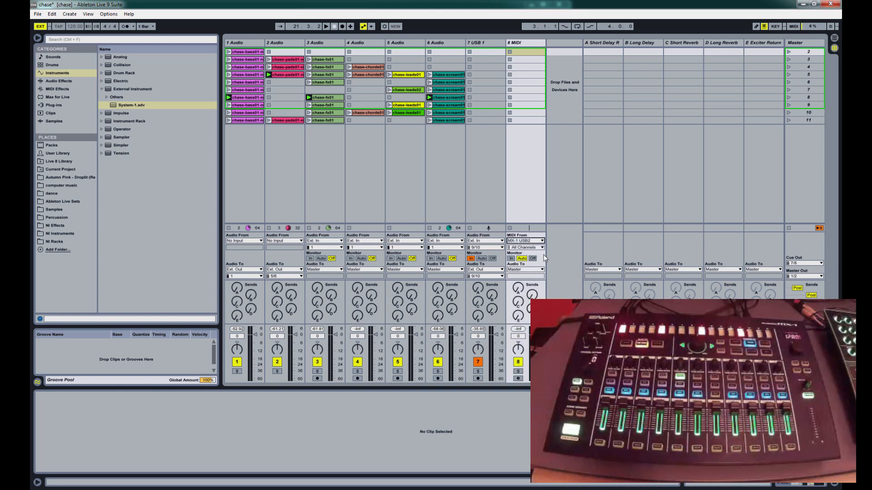
{"action": "mouse_move", "coordinate": [544, 257]}
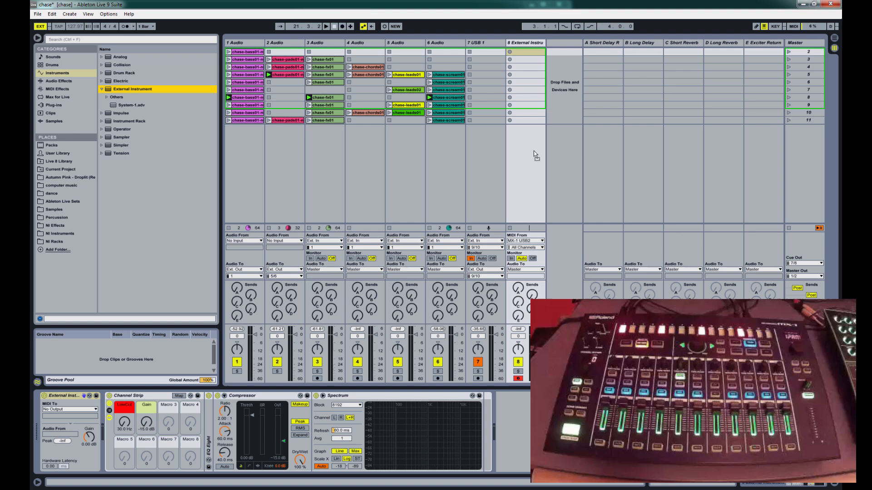
Remove the extra effects and set External Instrument MIDI To MX-1 USB2 Ch. 1, Audio From 11/12
{"action": "left_click", "coordinate": [131, 395]}
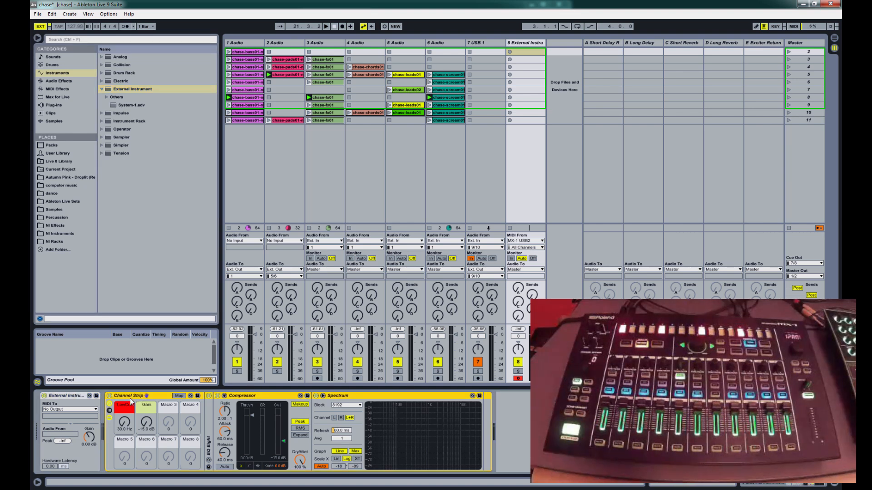
{"action": "left_click", "coordinate": [68, 409]}
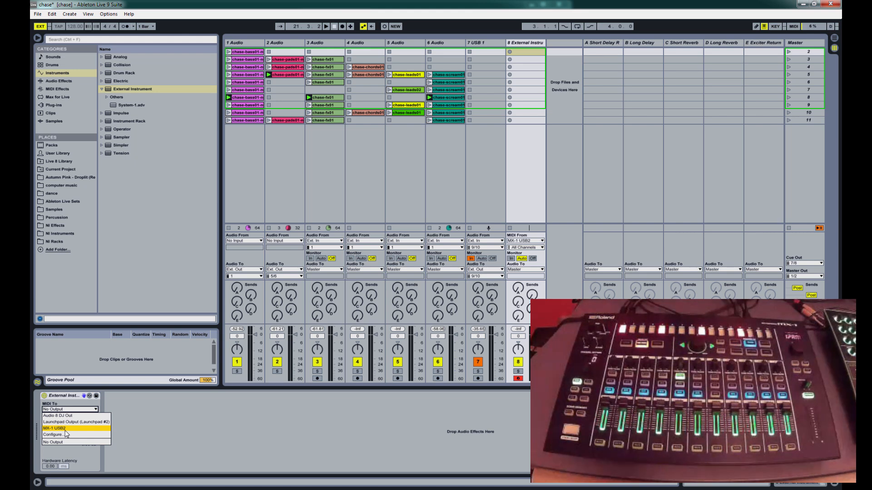
{"action": "left_click", "coordinate": [53, 428]}
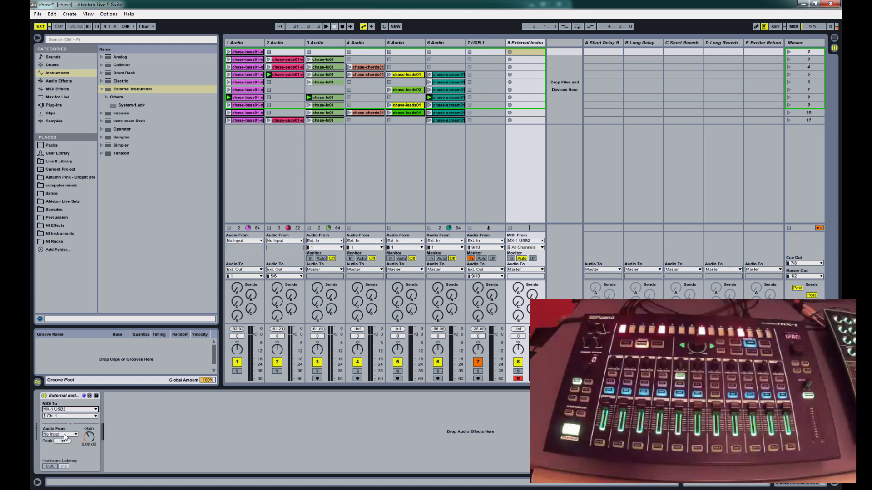
{"action": "left_click", "coordinate": [60, 434]}
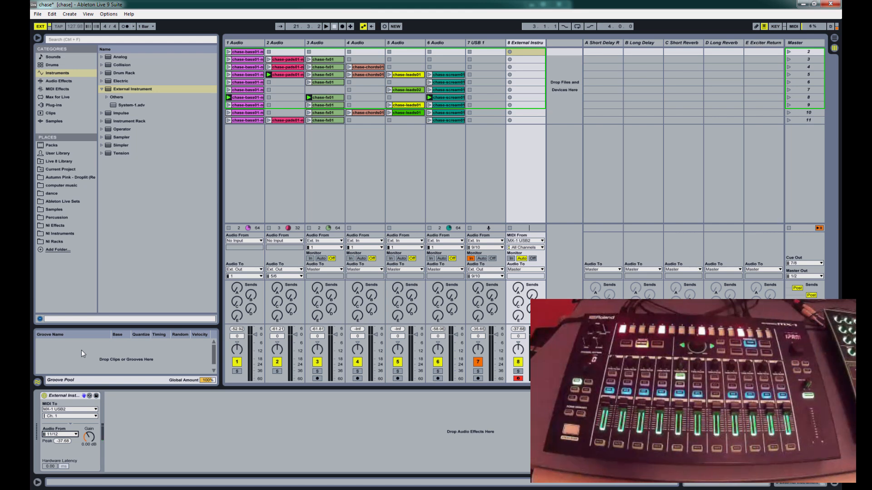
Route track 8's audio to Ext. Out and list its output channel pairs
{"action": "left_click", "coordinate": [525, 268]}
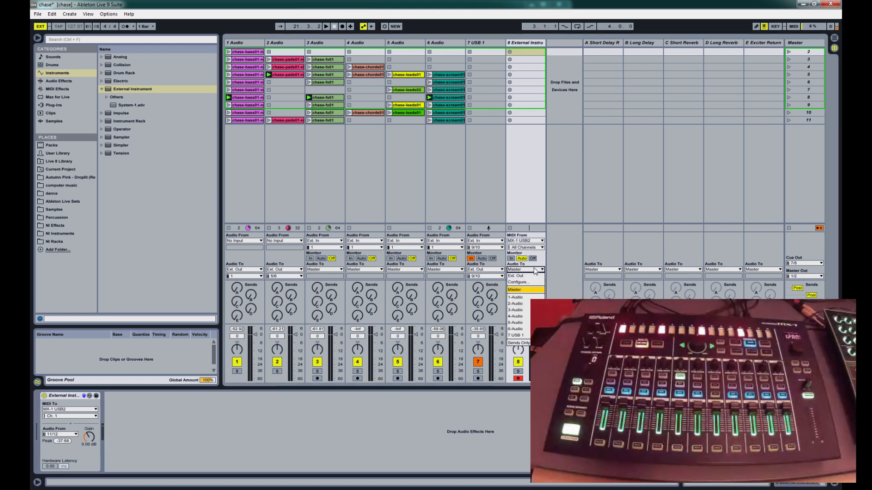
{"action": "left_click", "coordinate": [514, 297]}
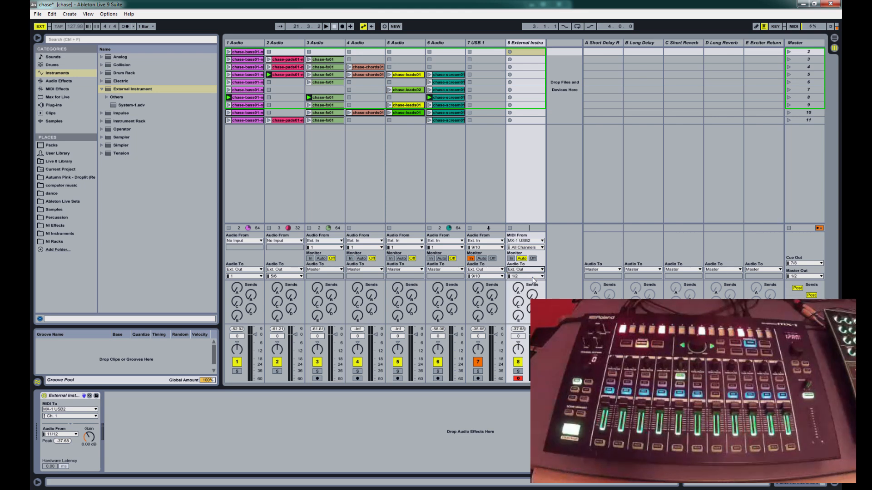
{"action": "left_click", "coordinate": [524, 276]}
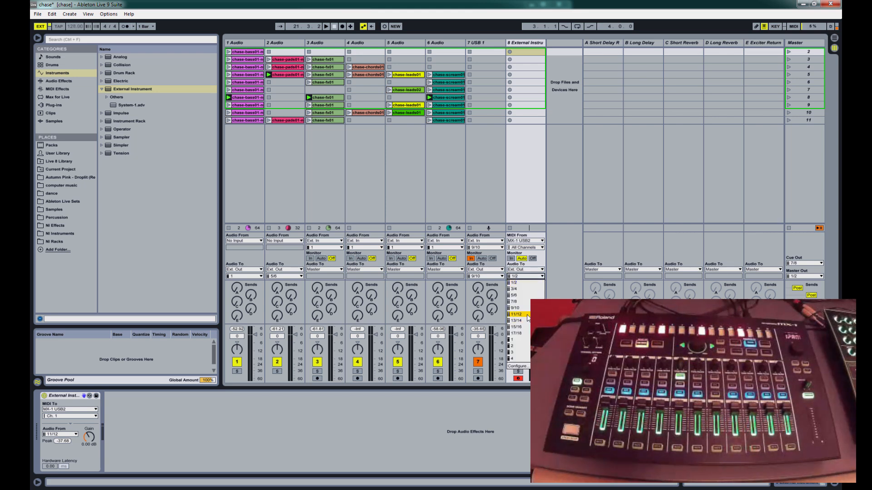